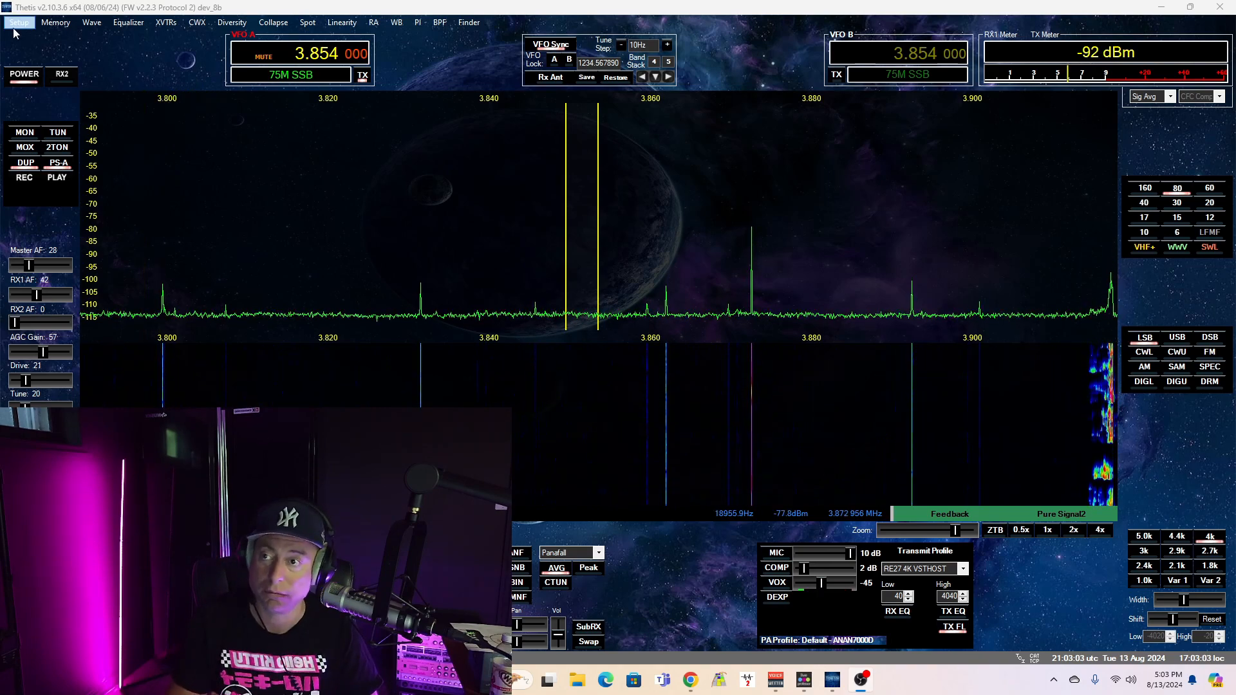
pyautogui.click(18, 22)
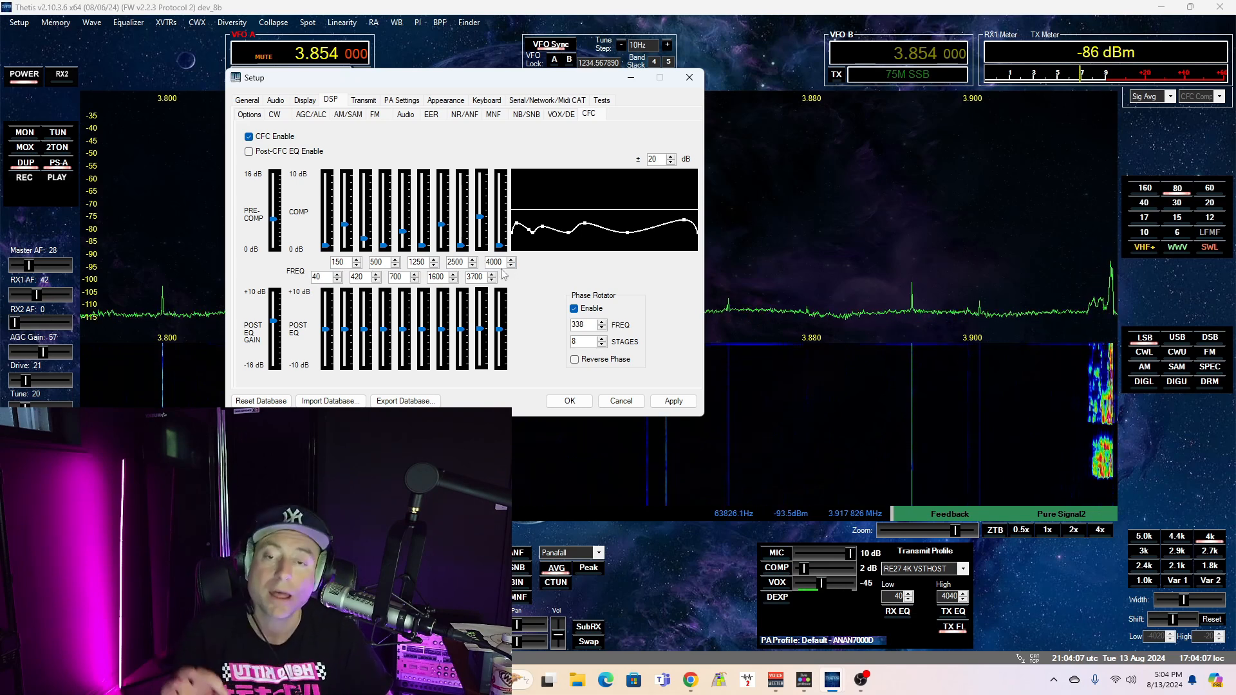
pyautogui.moveTo(460, 278)
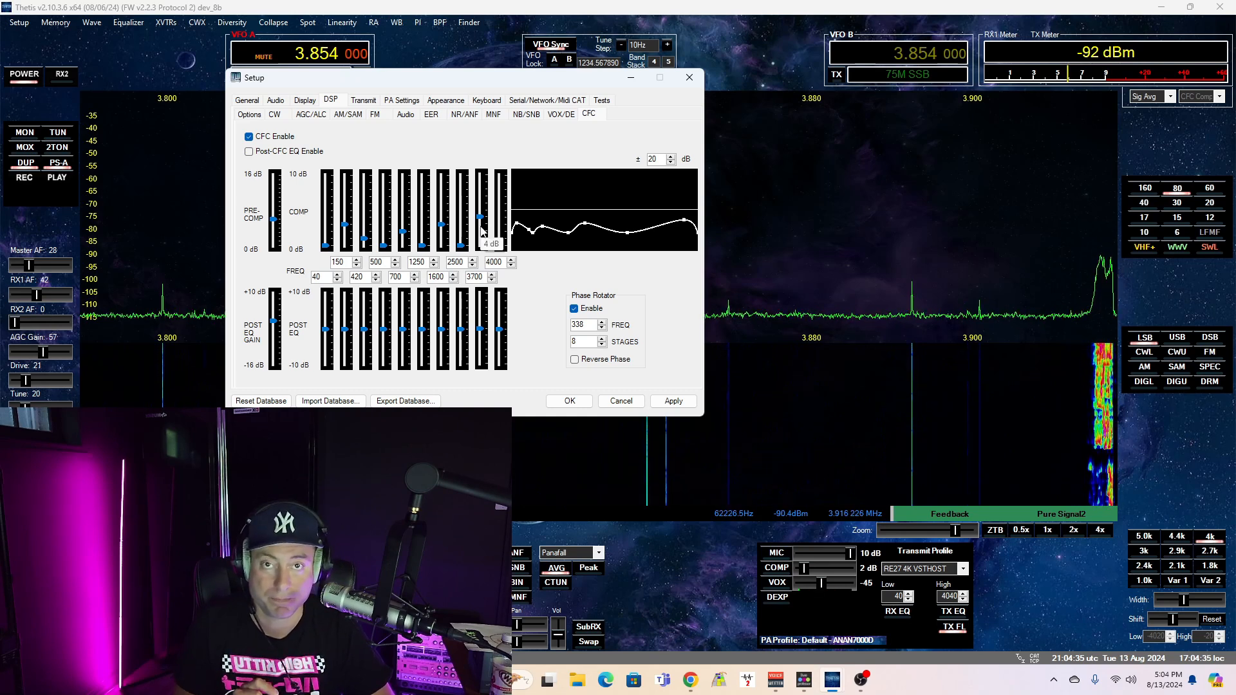
pyautogui.moveTo(591, 256)
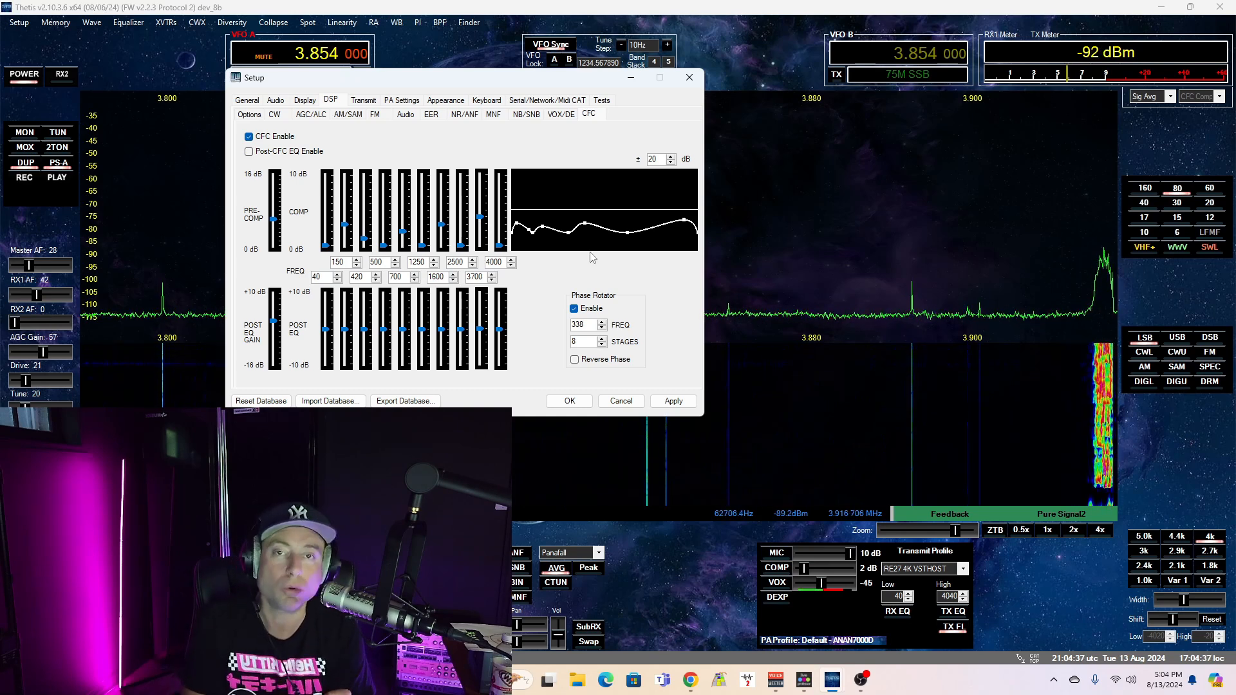